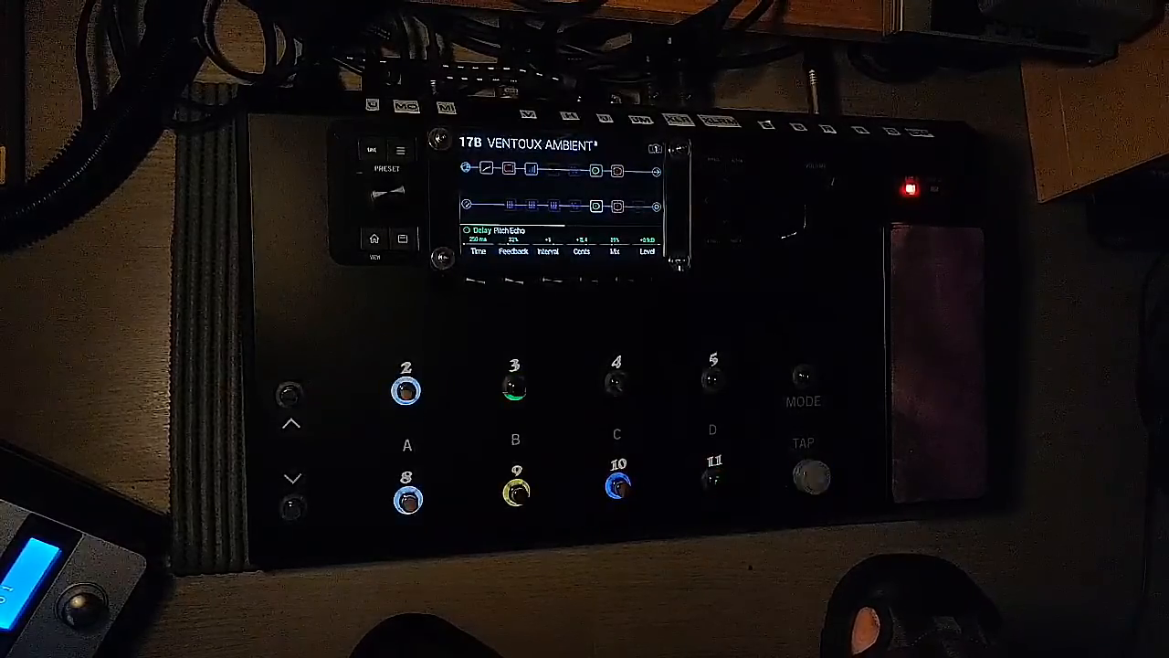
Bypass the green delay with footswitch 3, then re-enable footswitch 10's block.
{"action": "left_click", "coordinate": [804, 475]}
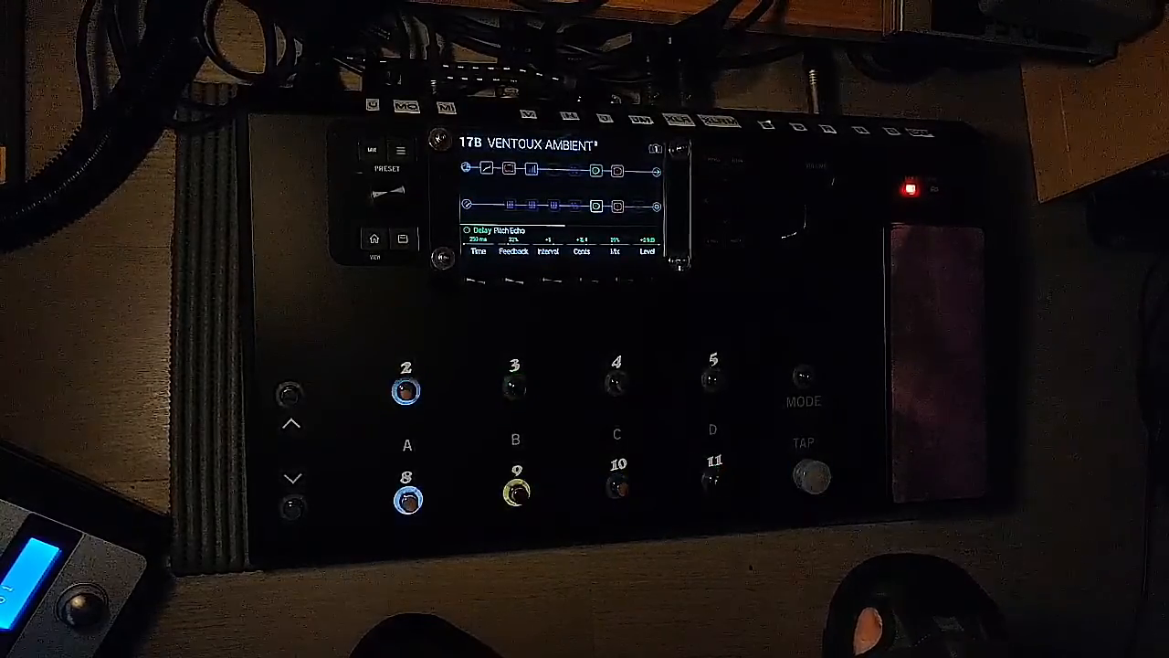
{"action": "left_click", "coordinate": [618, 487]}
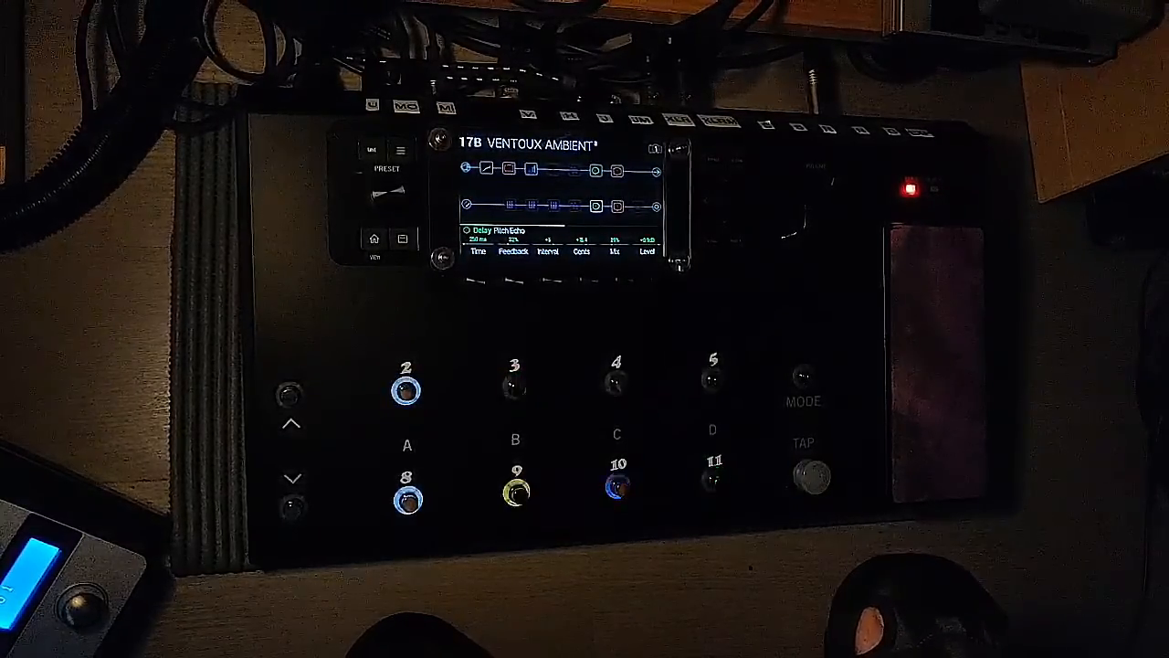